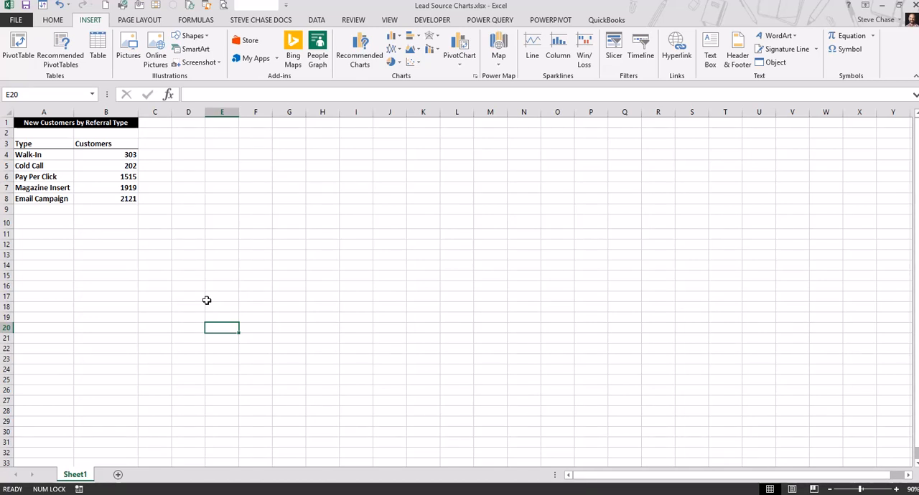
mouse_move(280, 85)
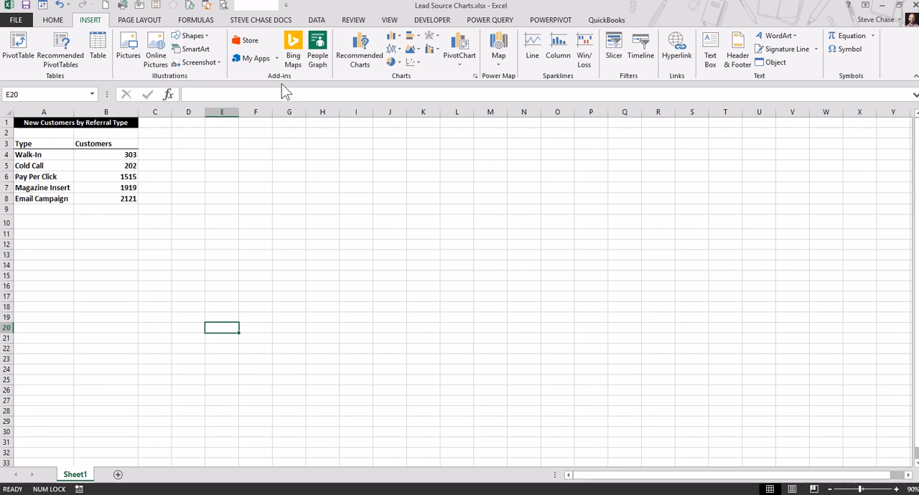
mouse_move(253, 58)
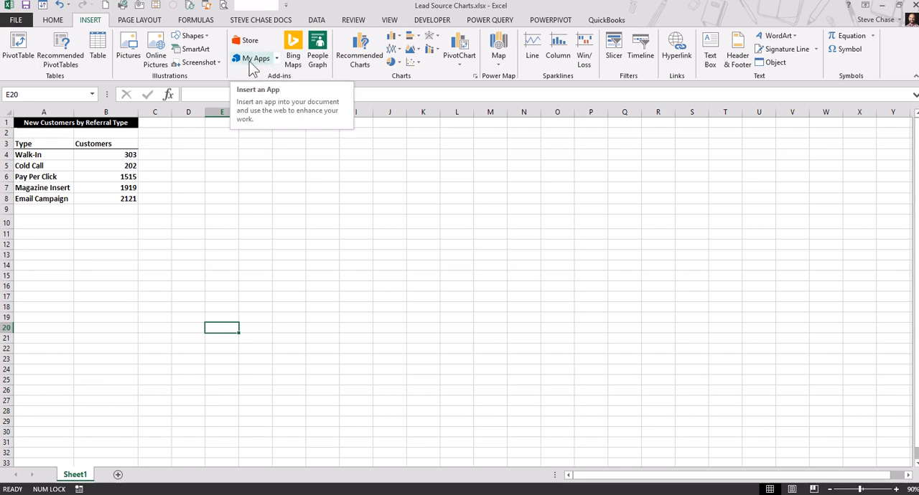
mouse_move(317, 51)
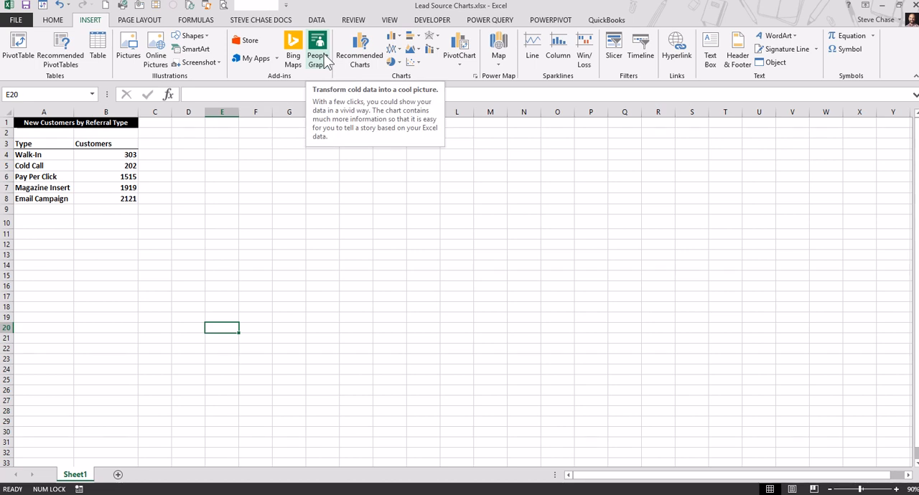
mouse_move(334, 210)
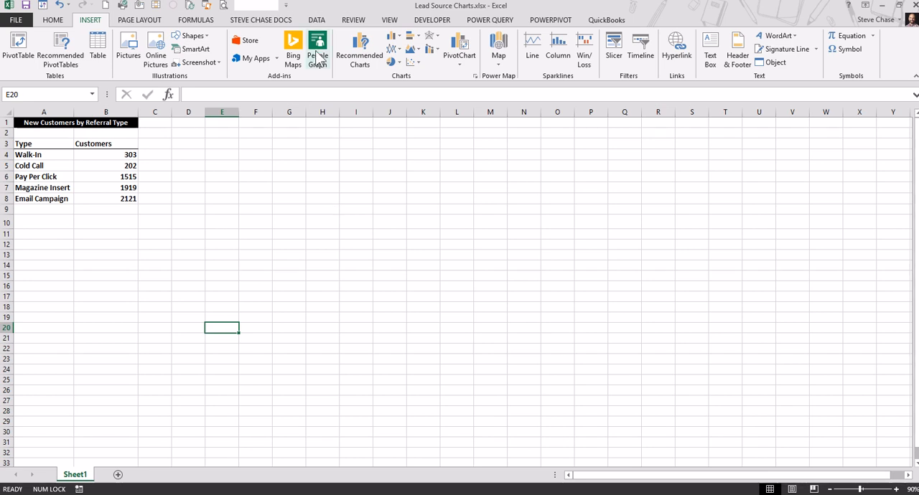
Insert a People Graph add-in showing its default sample figures
left_click(318, 44)
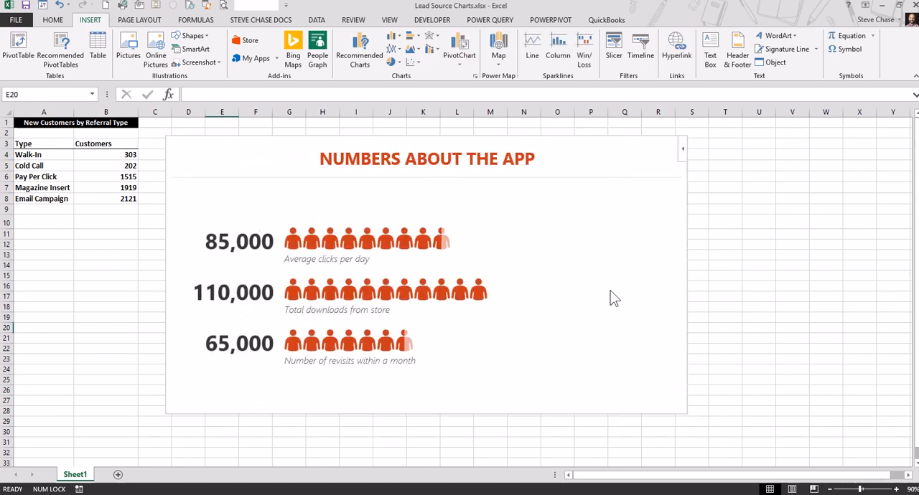
mouse_move(593, 200)
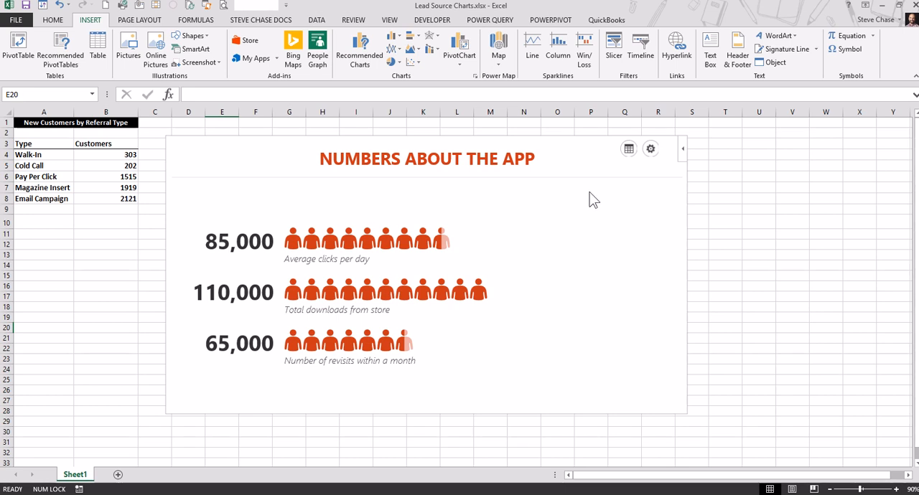
mouse_move(629, 149)
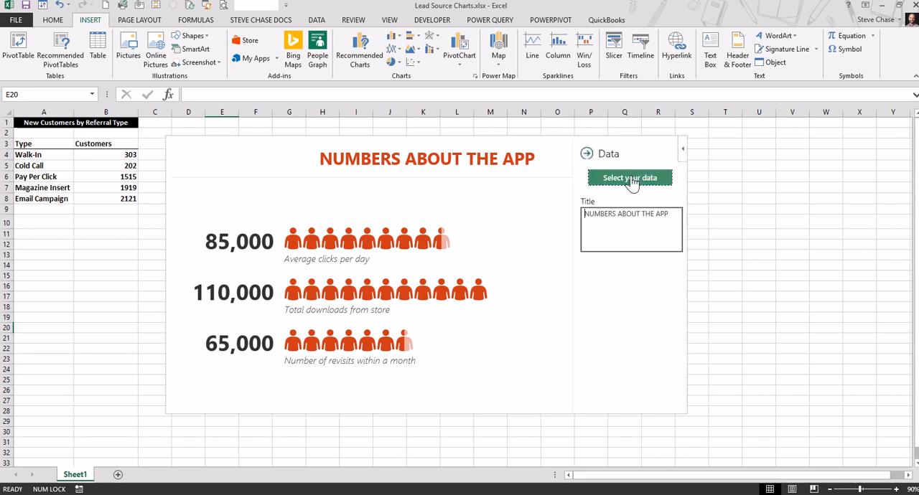
Build the People Graph from referral types and counts in A4:B8
left_click(630, 178)
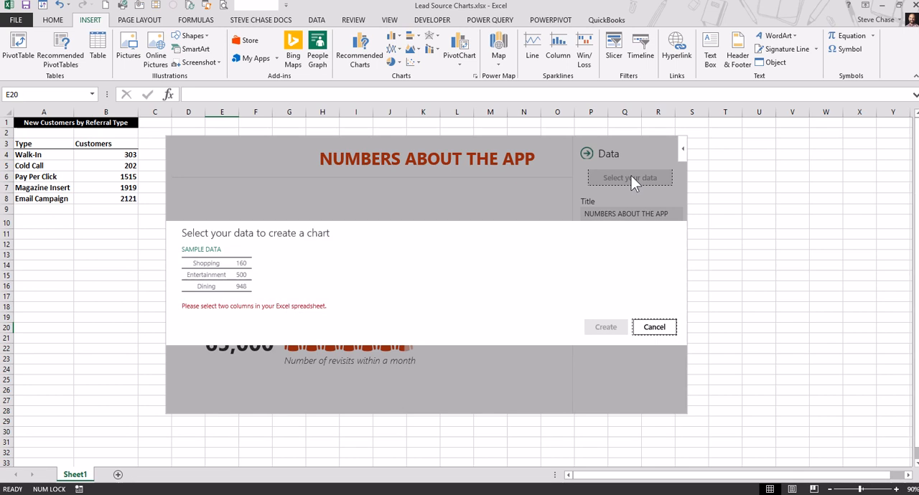
mouse_move(214, 305)
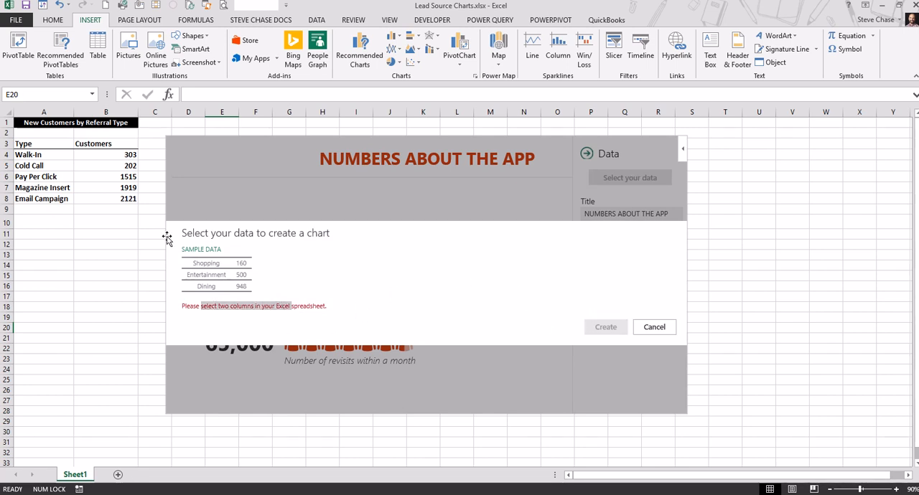
left_click_drag(44, 154, 130, 166)
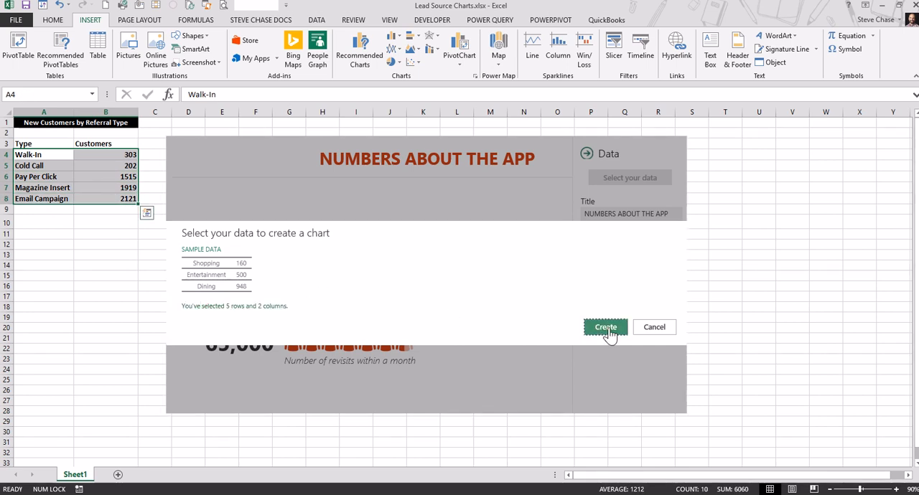
left_click(606, 327)
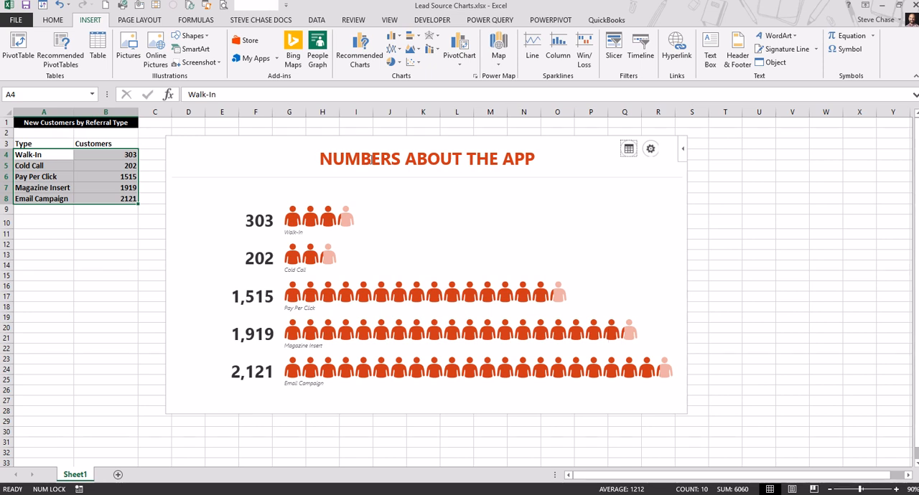
Title the graph 'New Customers by Referral Type' in the Data pane
left_click(628, 149)
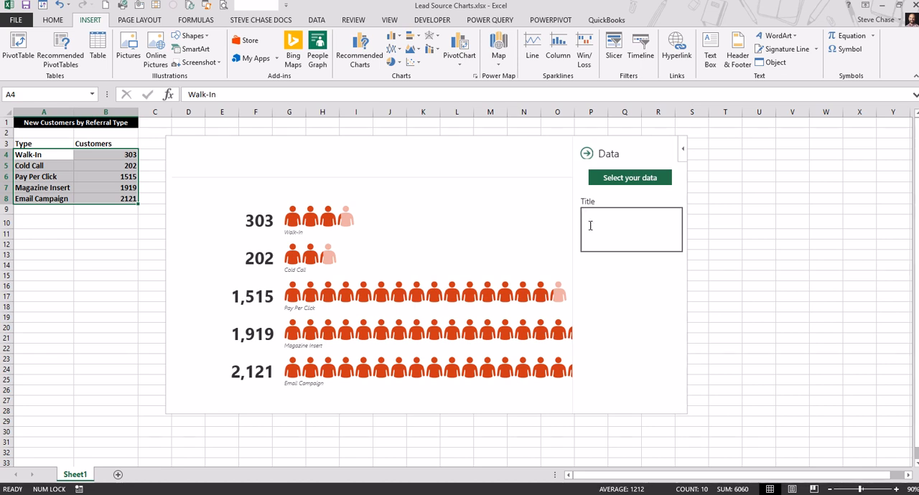
type("New Customers by R")
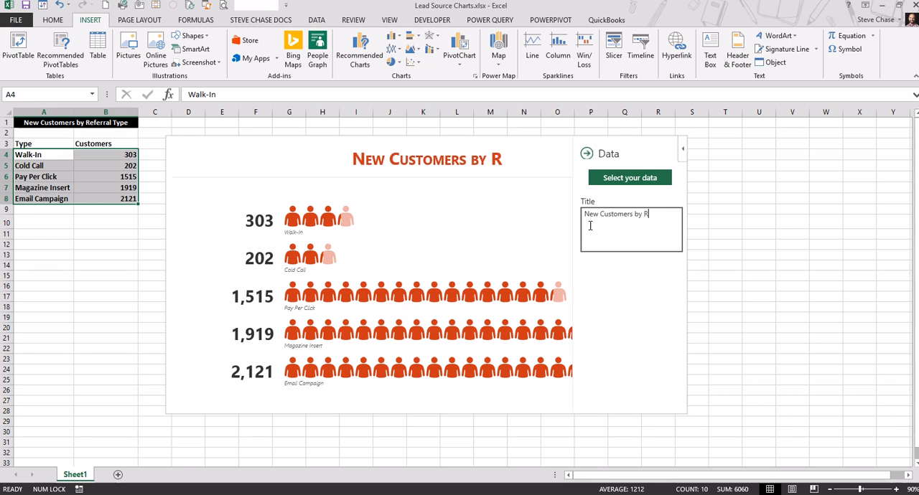
type("eferra")
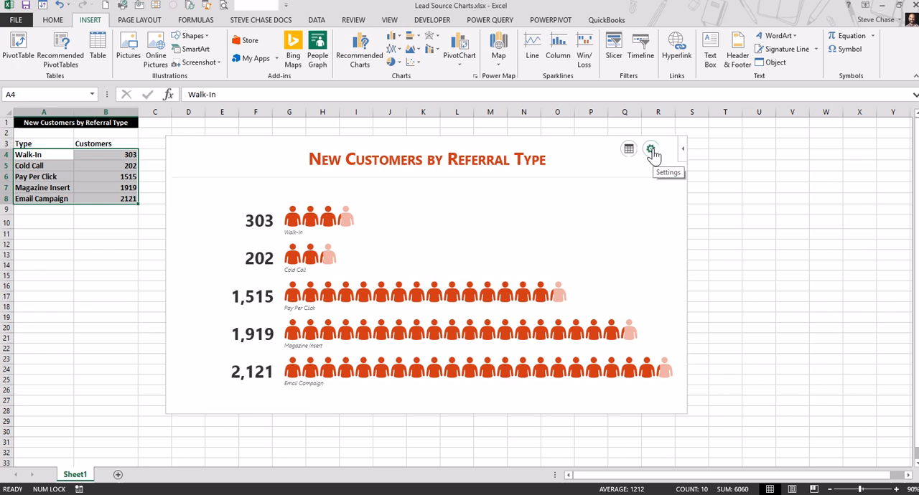
Try Type 2, then apply graph Type 3 with blue figures
left_click(650, 149)
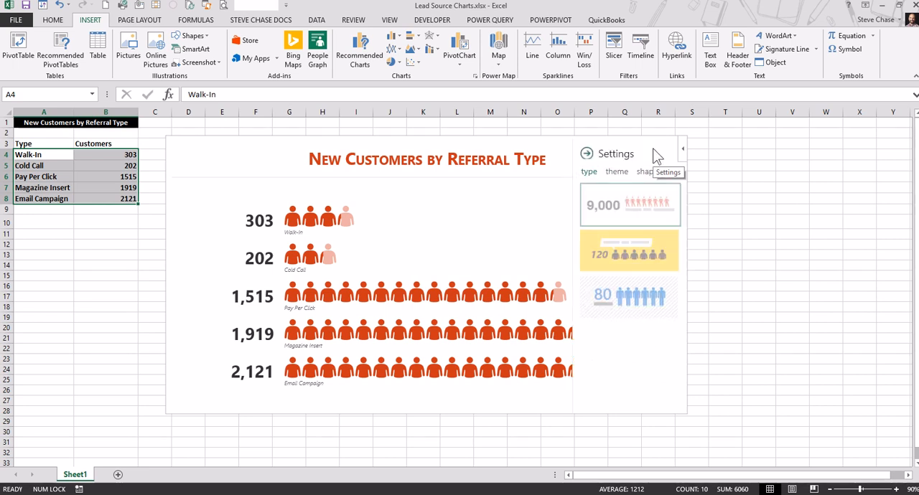
left_click(630, 252)
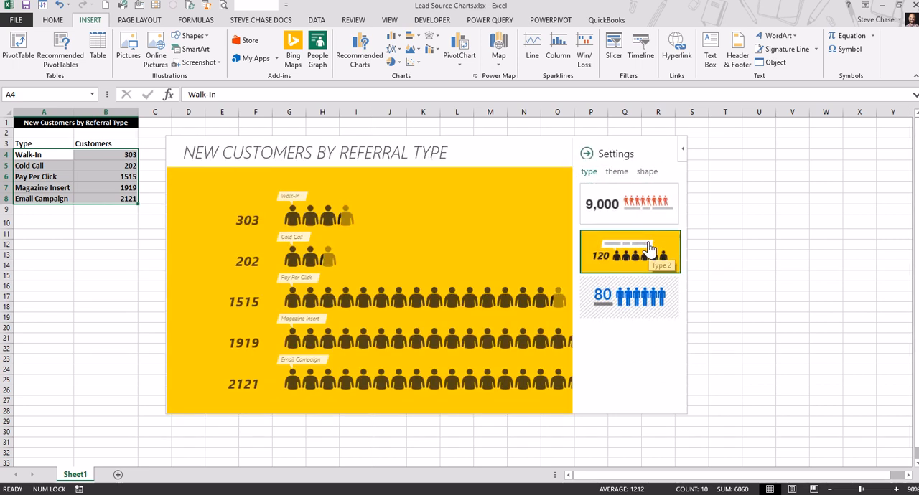
left_click(628, 298)
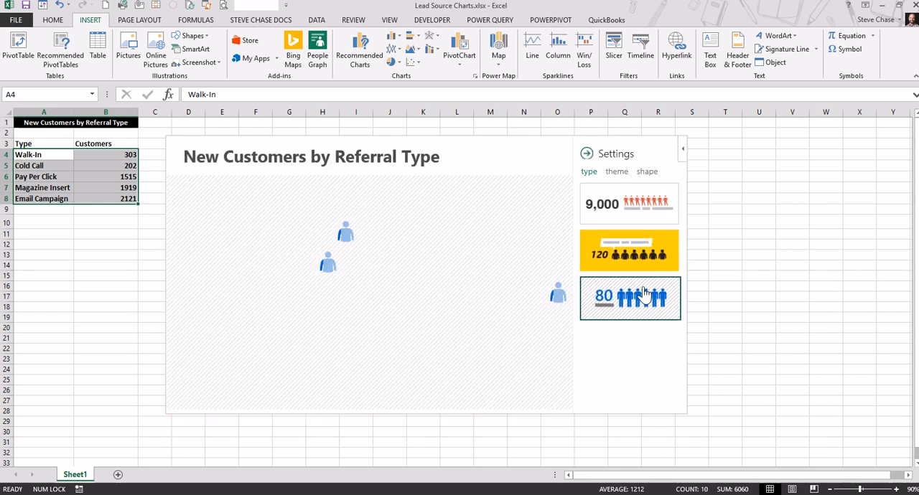
left_click(629, 204)
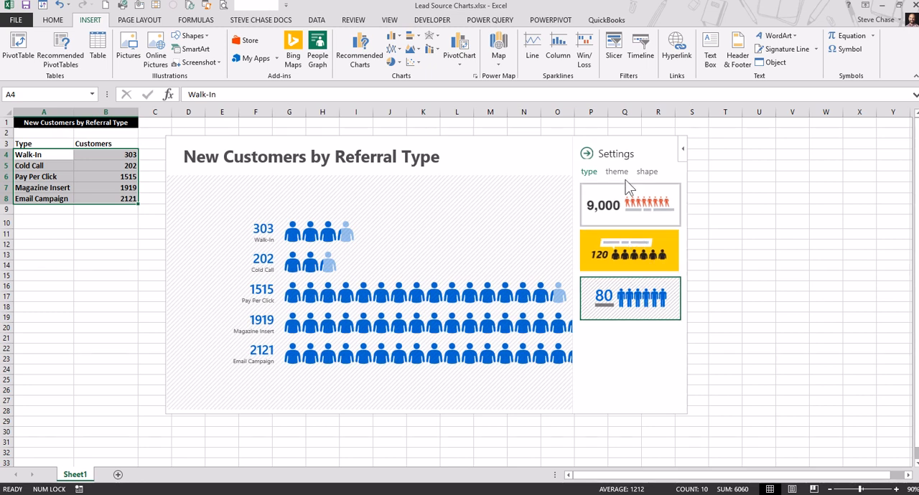
Try yellow, red and pink themes before settling on dark with light-blue figures
left_click(616, 171)
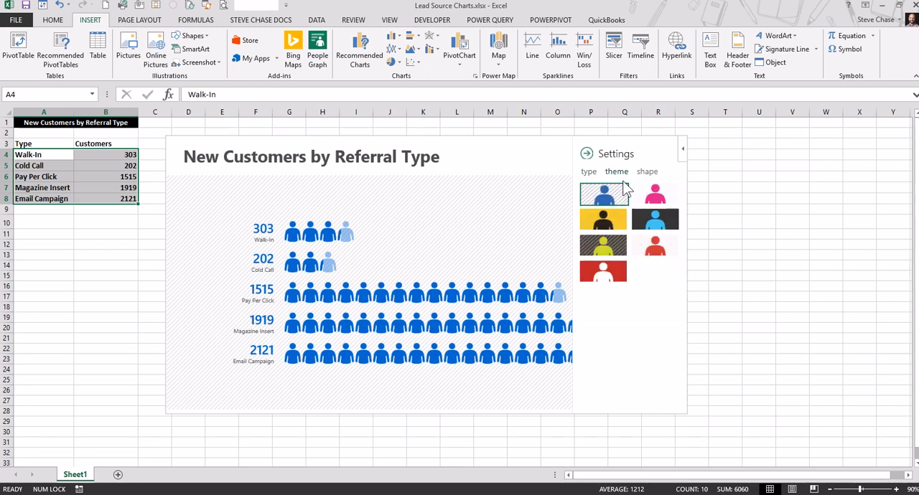
left_click(603, 220)
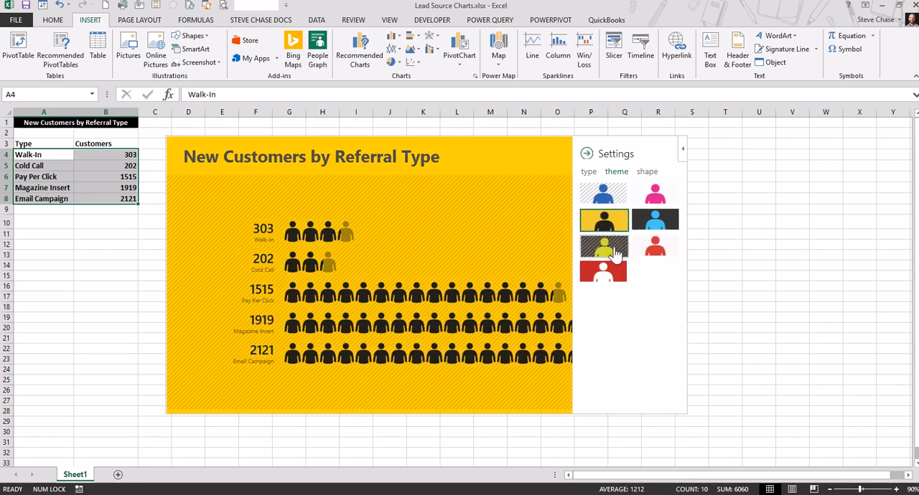
left_click(603, 272)
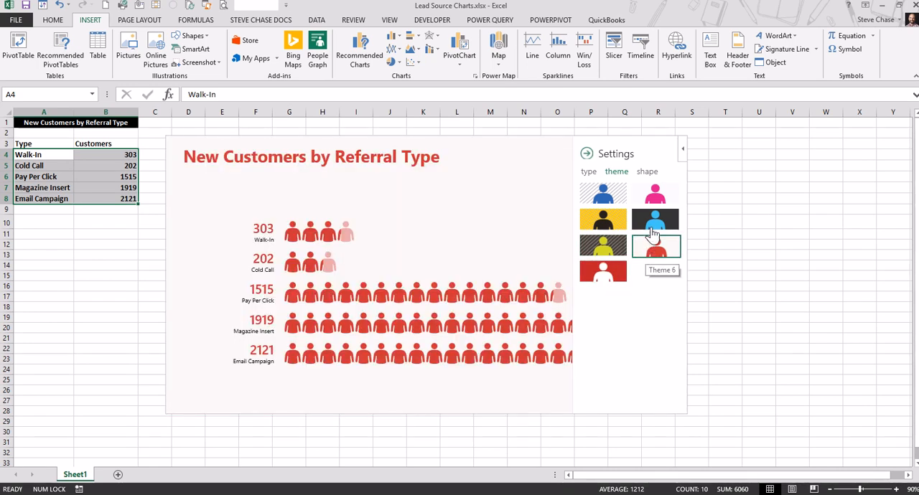
left_click(655, 194)
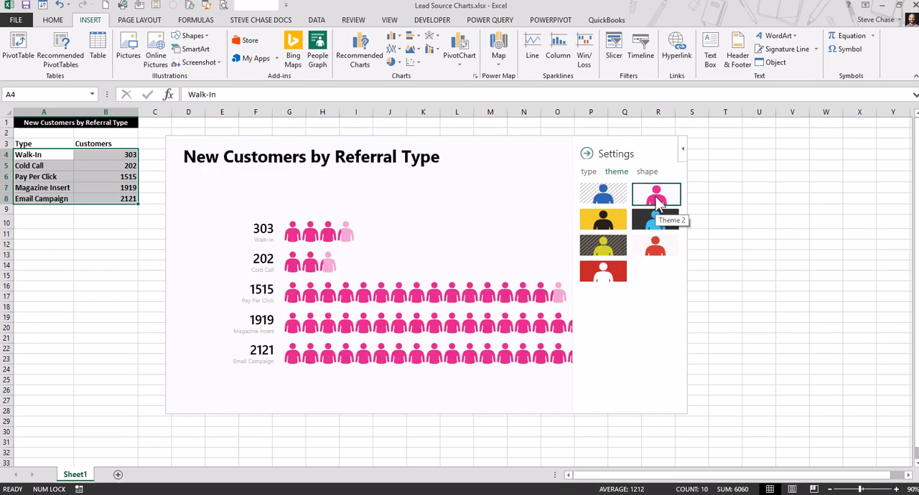
left_click(655, 219)
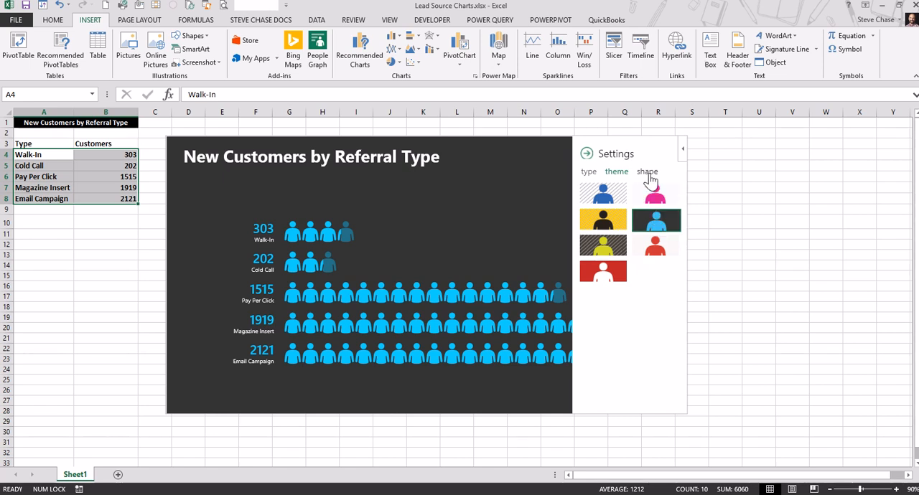
Try clock, box and money bag icons, then choose slim standing person figures
left_click(647, 172)
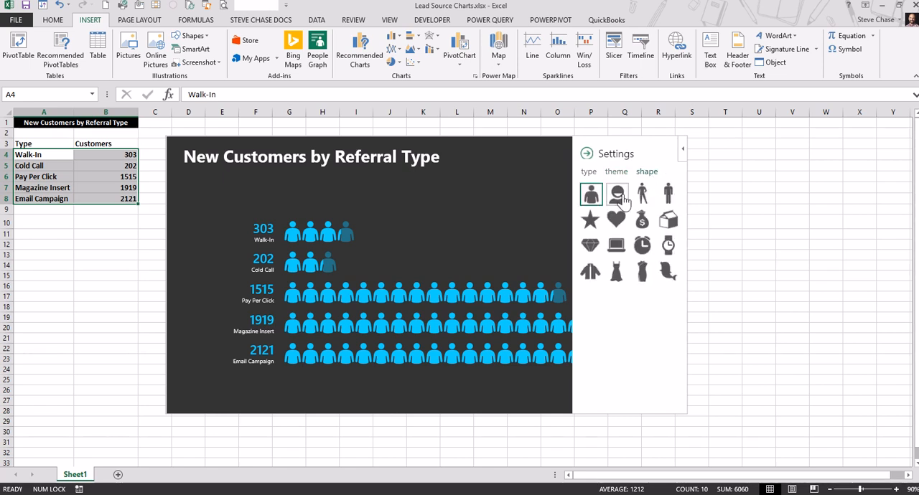
left_click(641, 245)
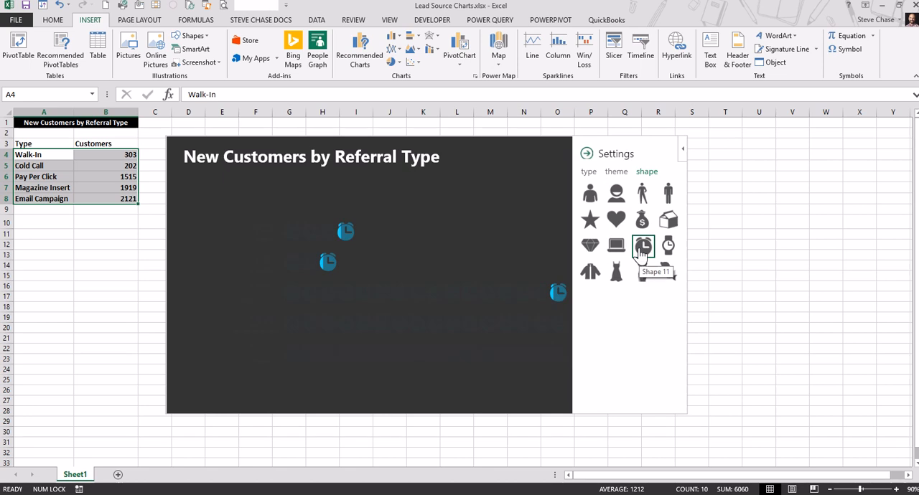
left_click(668, 220)
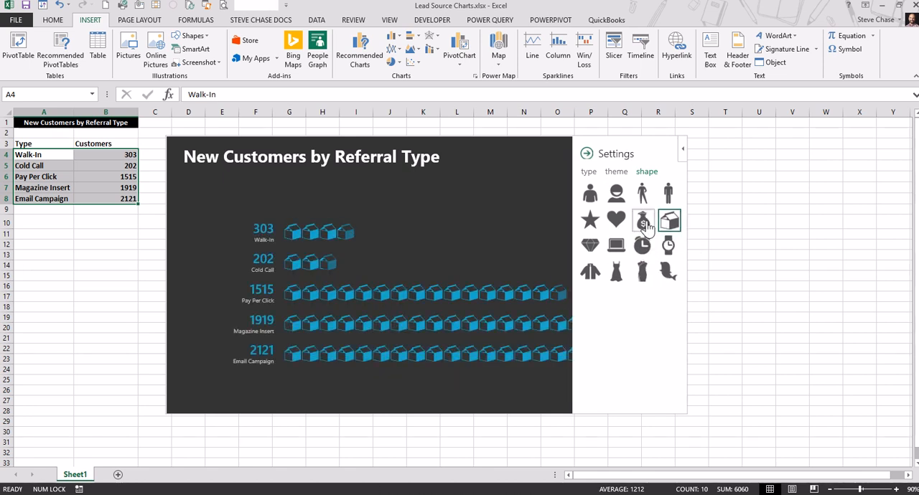
left_click(642, 219)
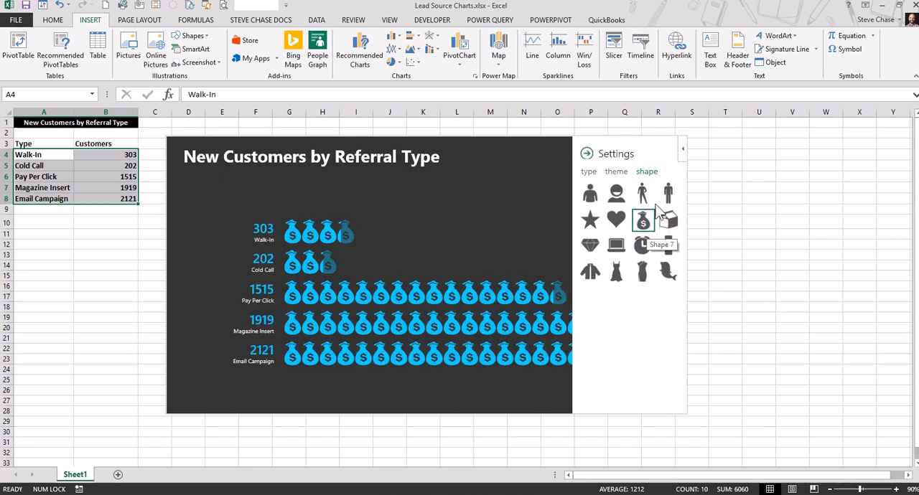
left_click(667, 194)
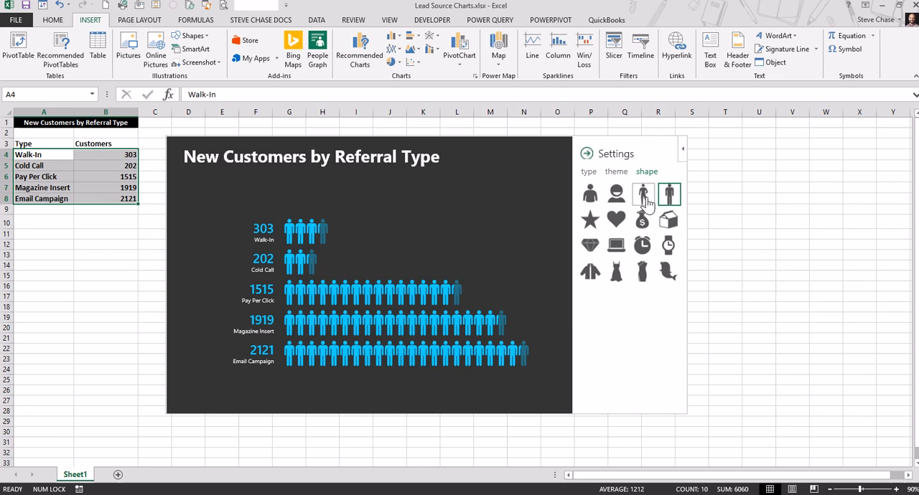
left_click(643, 194)
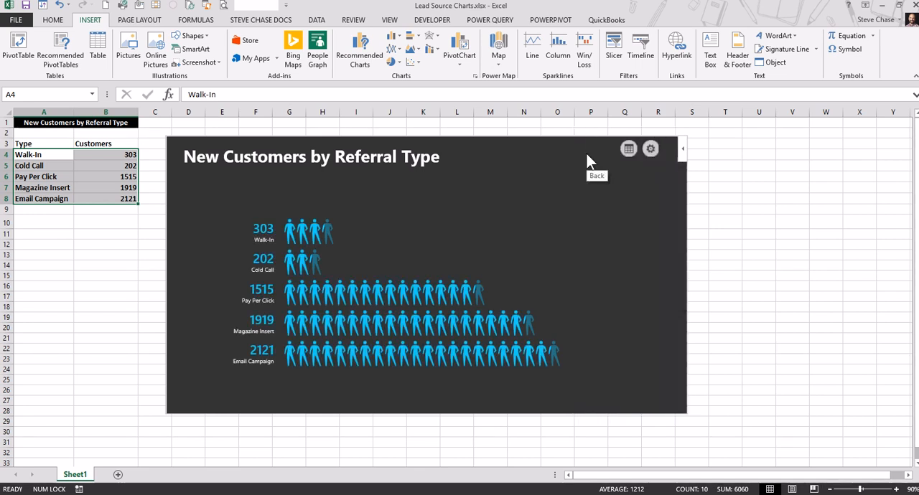
mouse_move(591, 160)
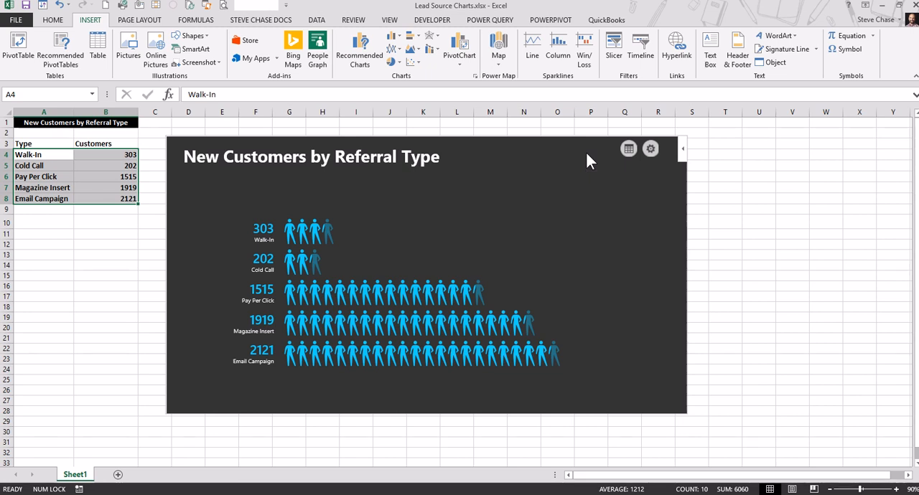
mouse_move(668, 281)
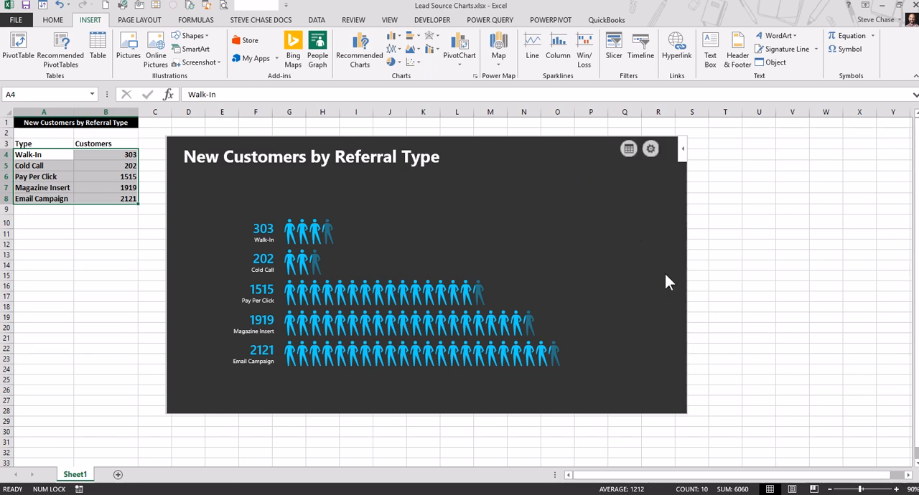
mouse_move(659, 353)
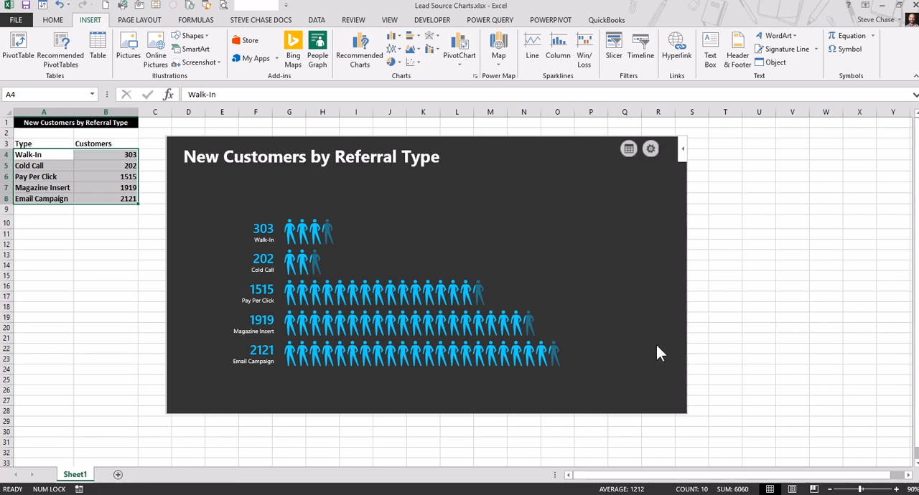
mouse_move(687, 298)
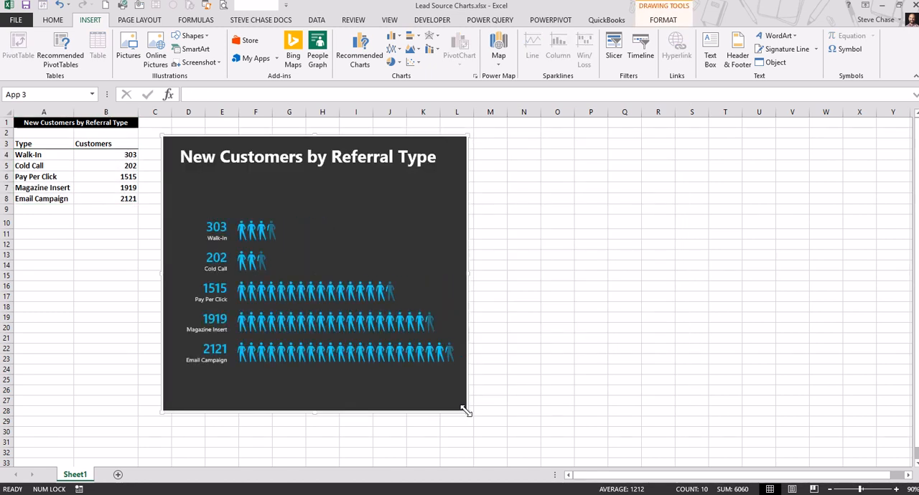
Resize the graph wider and shorter, ending near row 25, then copy it
left_click_drag(467, 412, 495, 380)
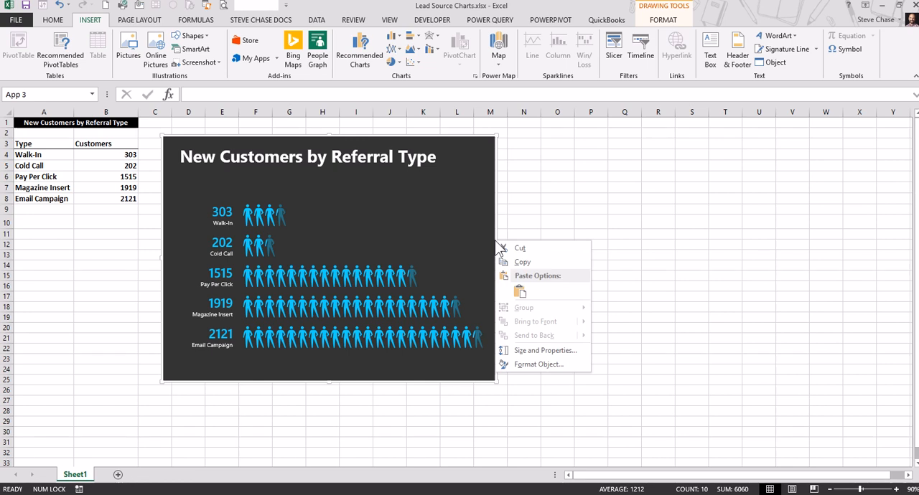
mouse_move(523, 262)
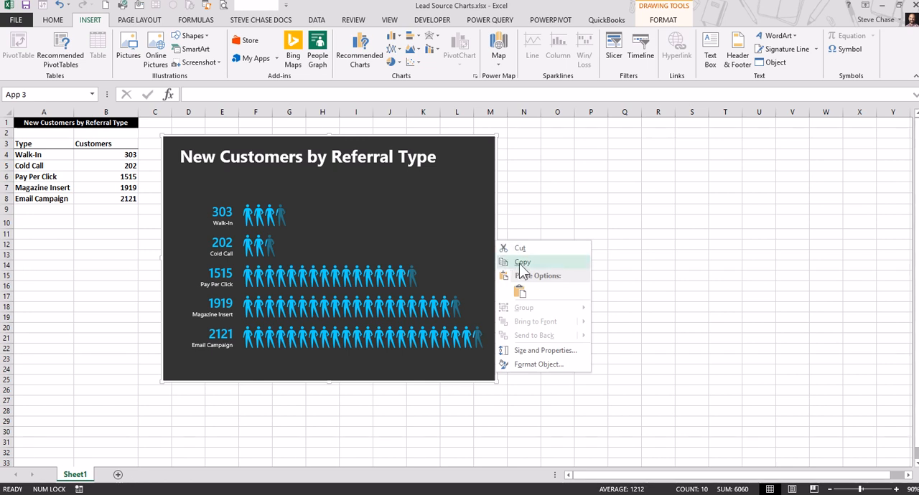
left_click(522, 262)
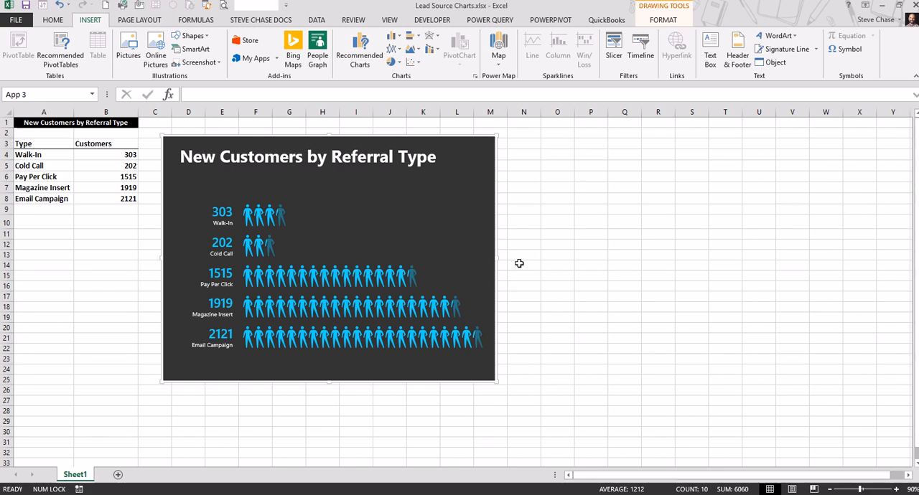
mouse_move(316, 249)
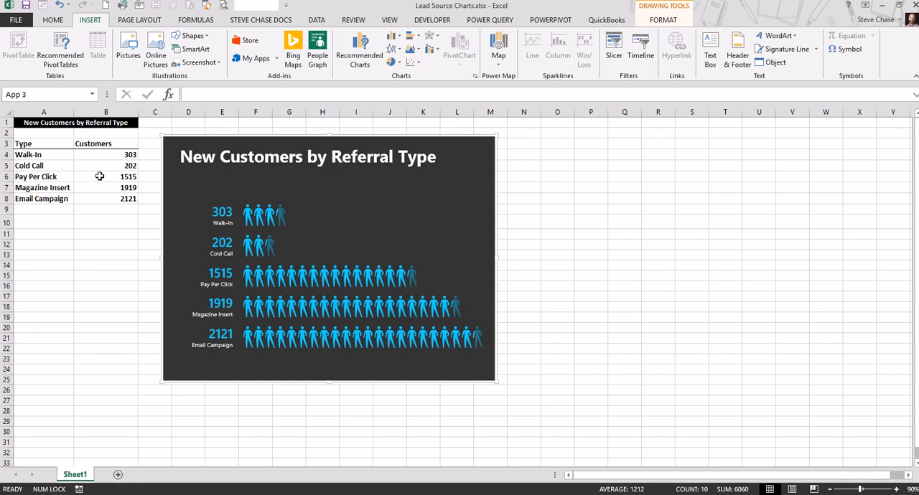
mouse_move(108, 166)
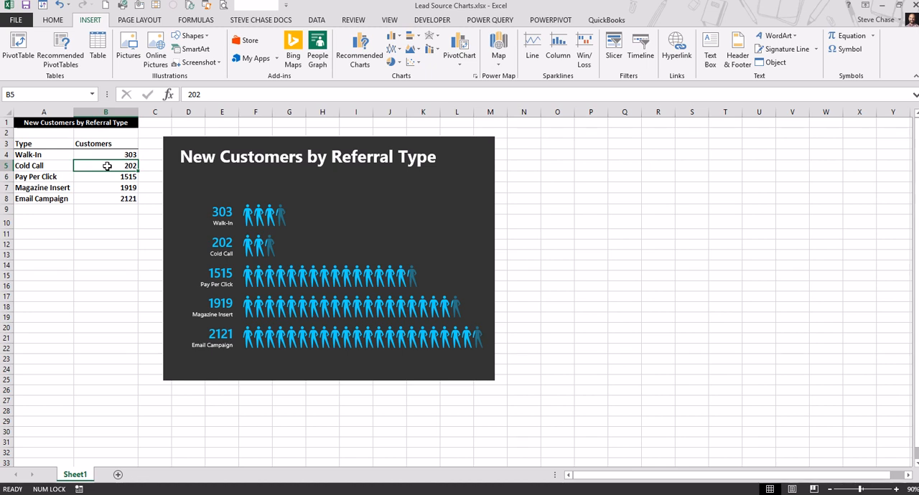
Edit the Cold Call count in B5 from 202 to 215
key("Backspace")
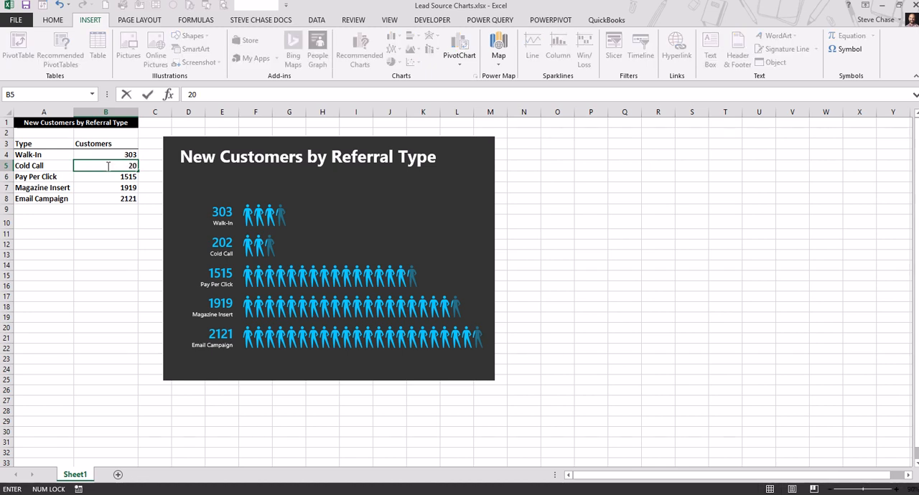
key("Backspace")
type("15")
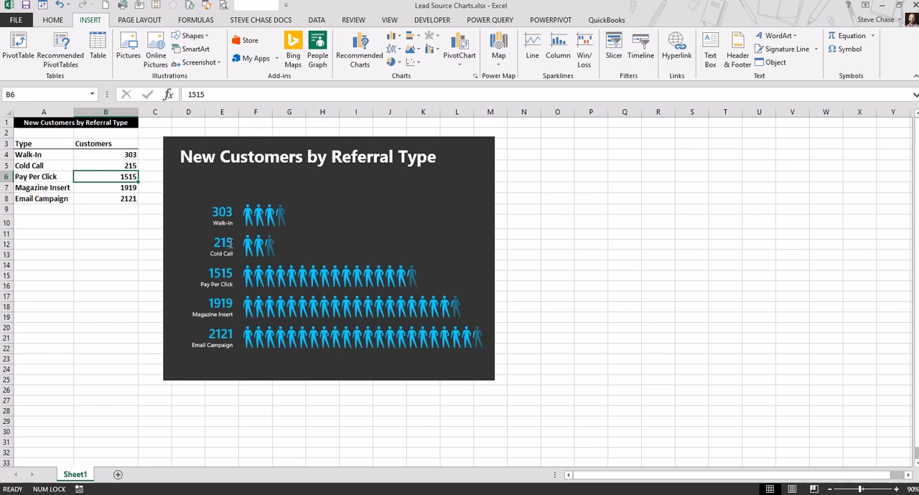
mouse_move(260, 252)
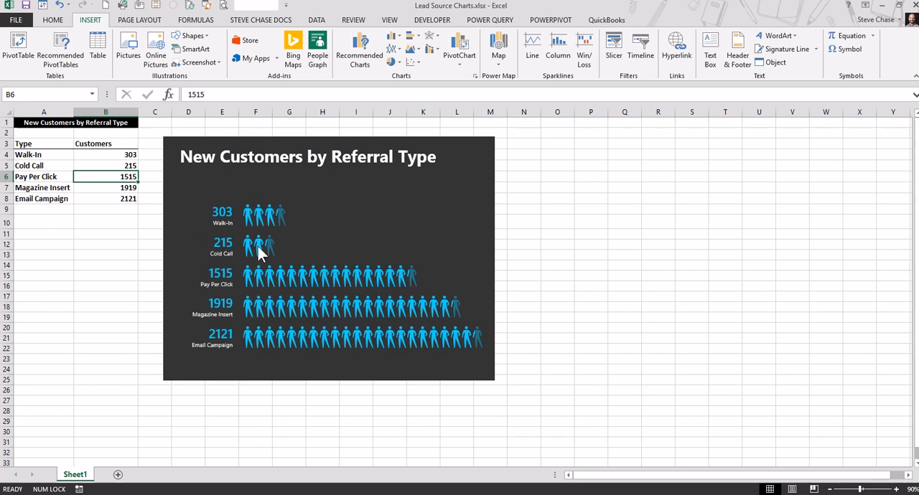
mouse_move(317, 50)
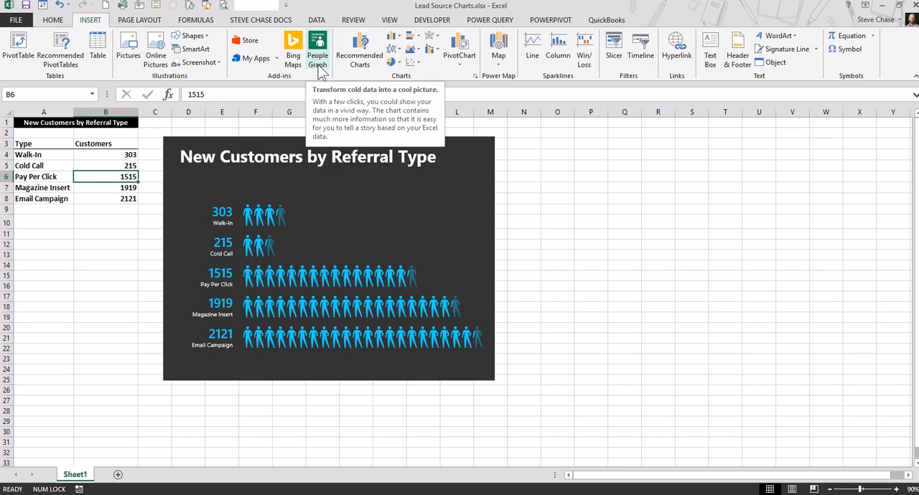
mouse_move(321, 74)
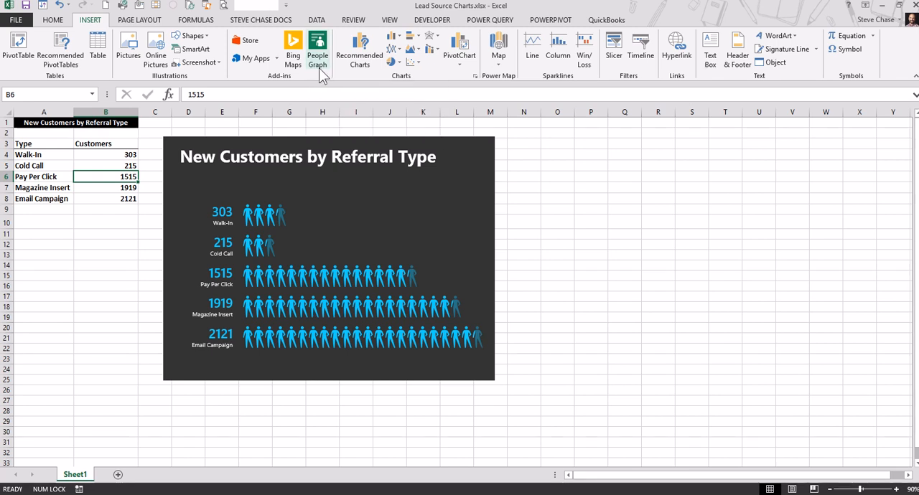
mouse_move(317, 53)
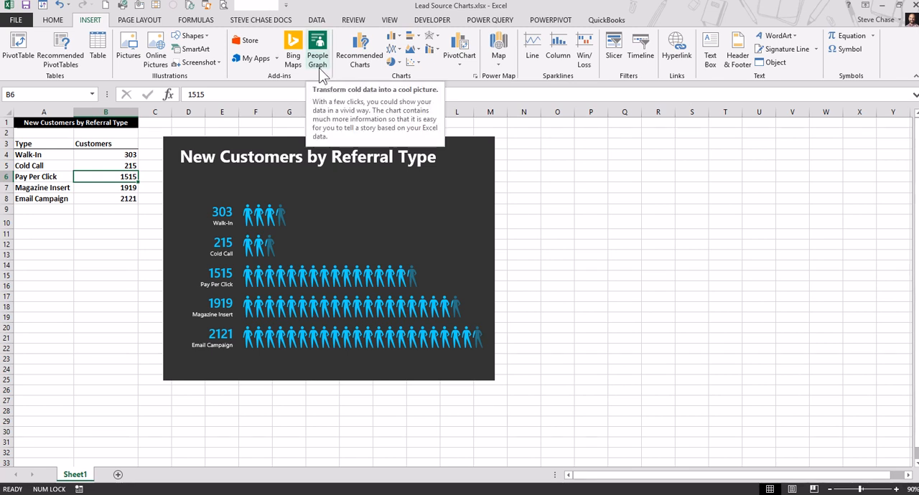